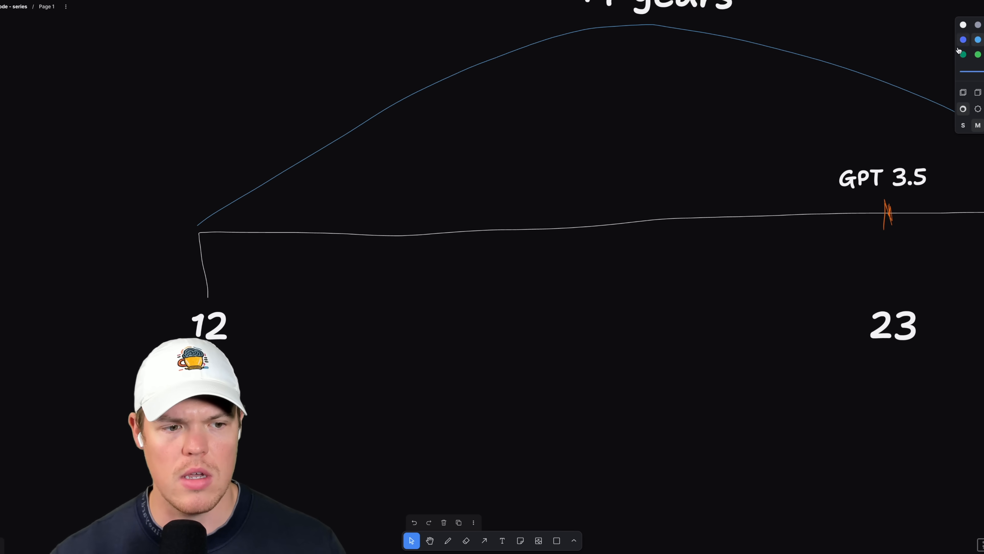
# Step: Sketch a wavy blue freehand stroke above the timeline from age 12 toward GPT 3.5
pyautogui.click(447, 539)
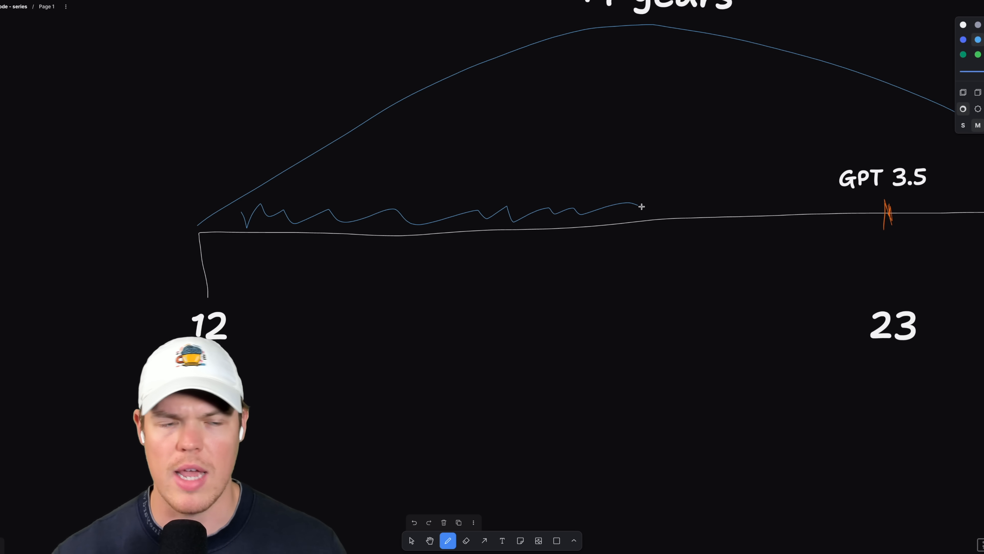
pyautogui.moveTo(640, 206); pyautogui.dragTo(853, 206)
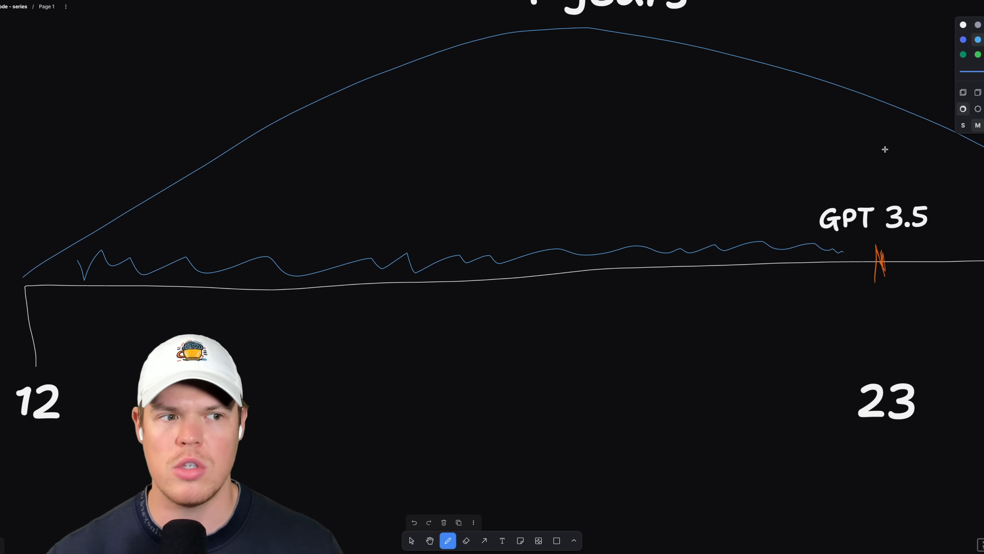
# Step: Add a white note above the wavy line: '> type every line' then '> errors,'
pyautogui.click(484, 541)
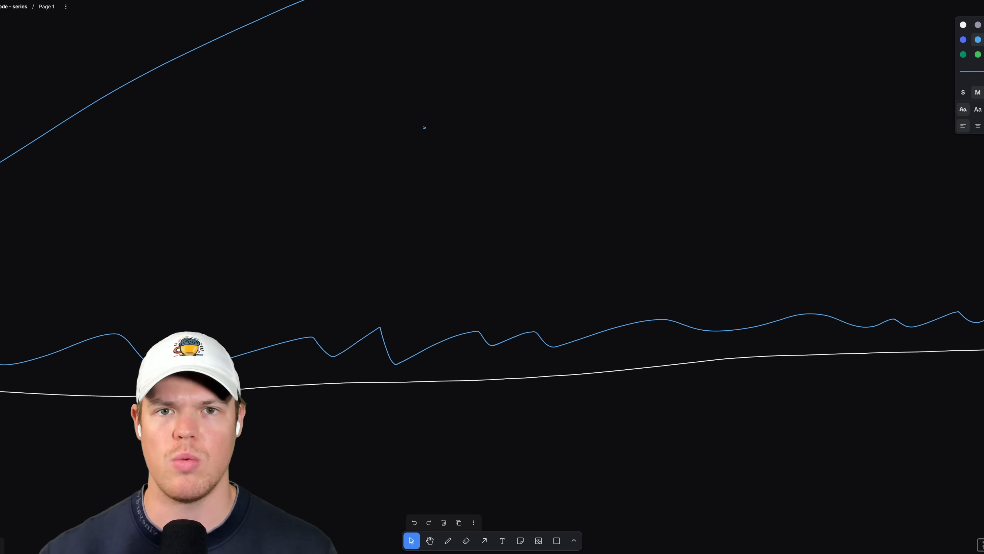
pyautogui.write('type every line')
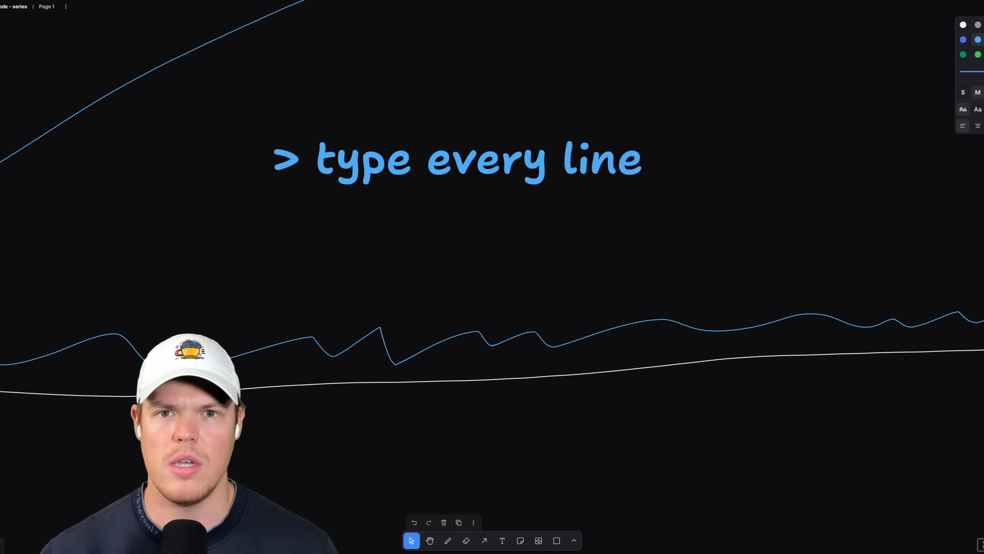
pyautogui.doubleClick(456, 159)
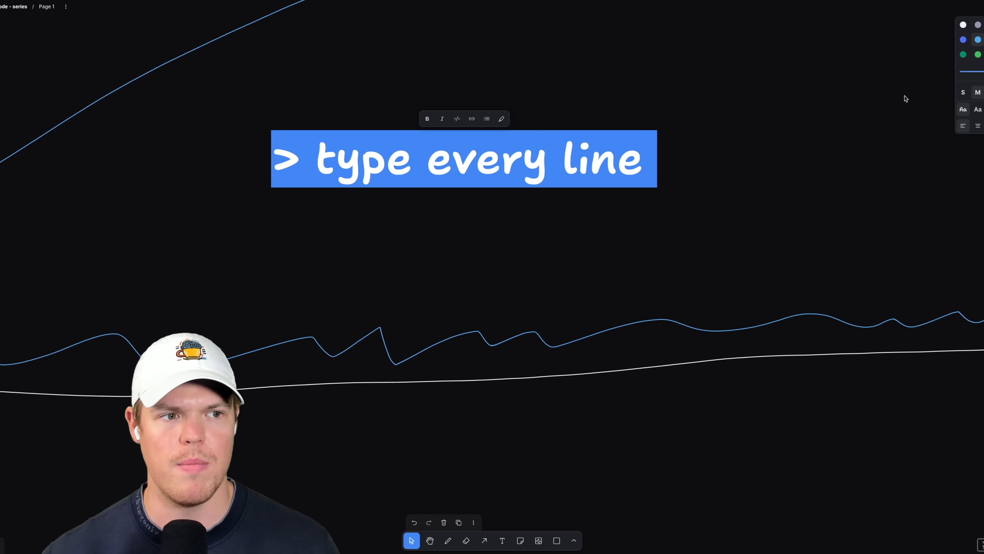
pyautogui.moveTo(745, 105)
pyautogui.write('>')
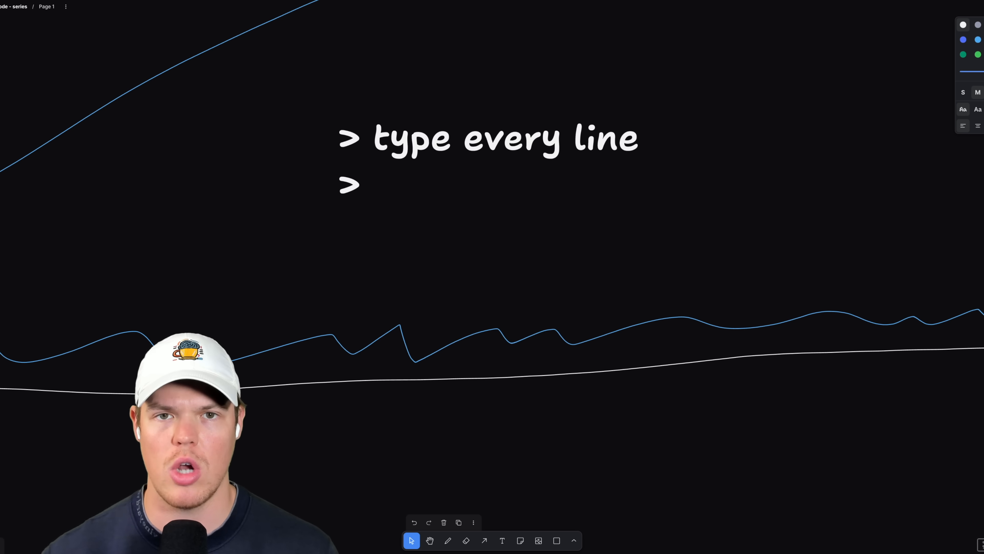
pyautogui.write('errors,')
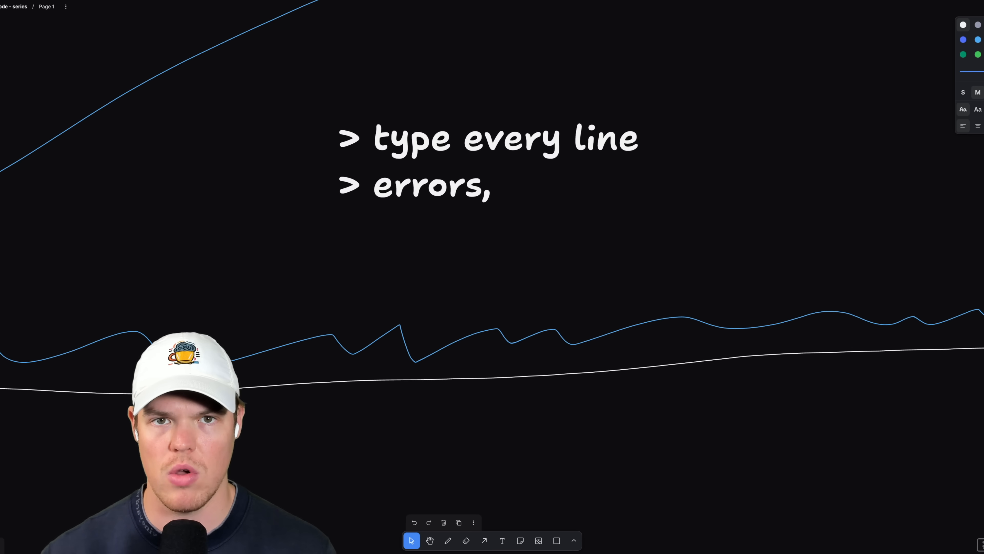
pyautogui.press('Backspace')
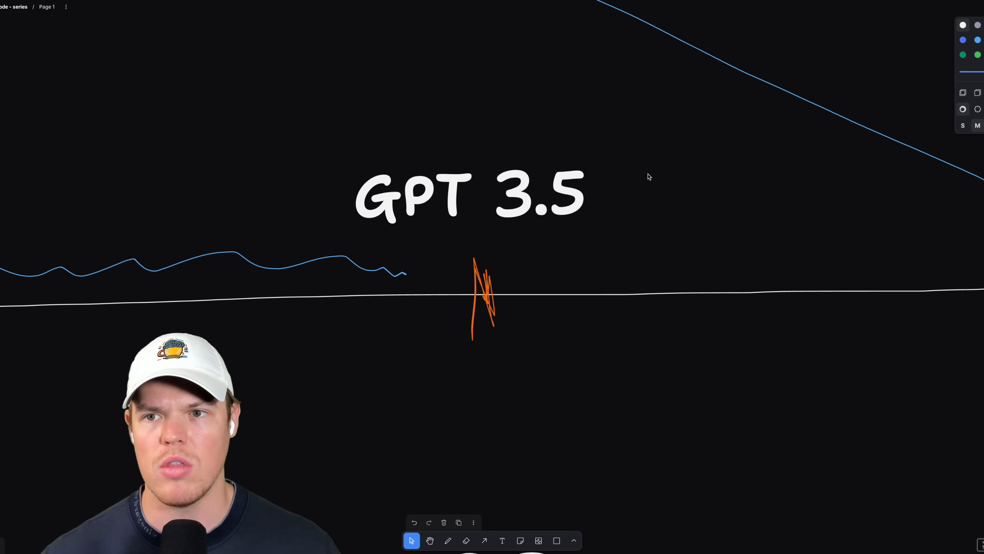
pyautogui.moveTo(598, 181)
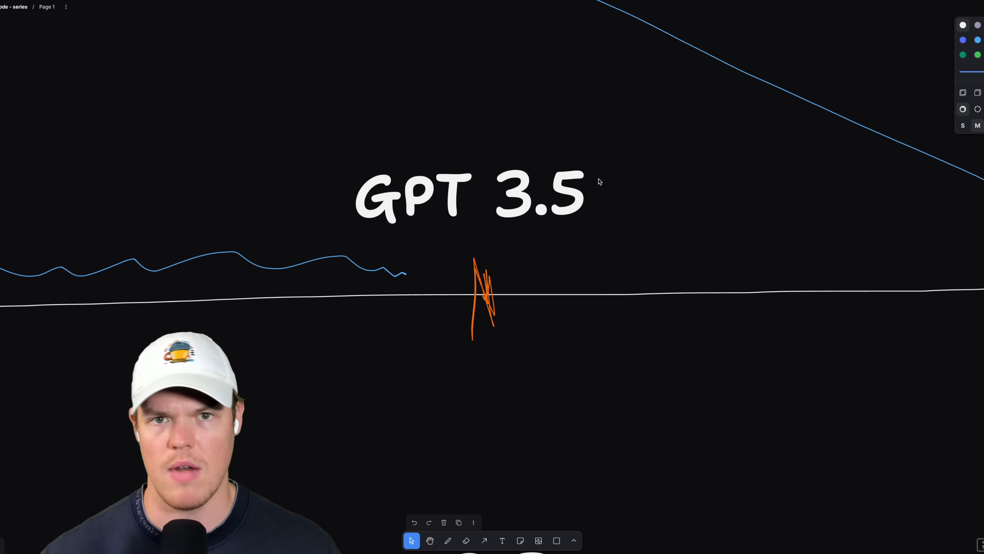
# Step: Draw a blue freehand loop circling the GPT 3.5 marker and age 23
pyautogui.click(470, 191)
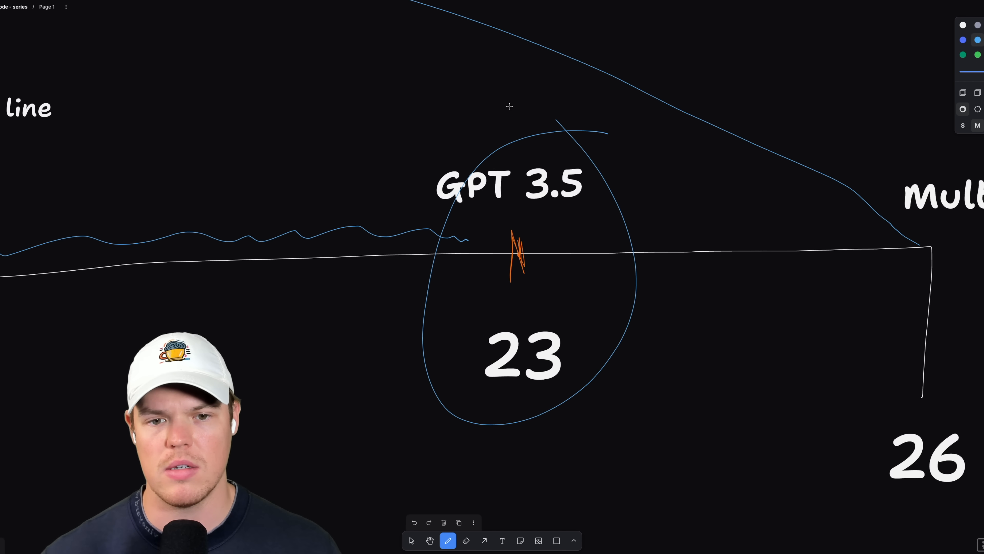
pyautogui.moveTo(458, 97); pyautogui.dragTo(495, 160)
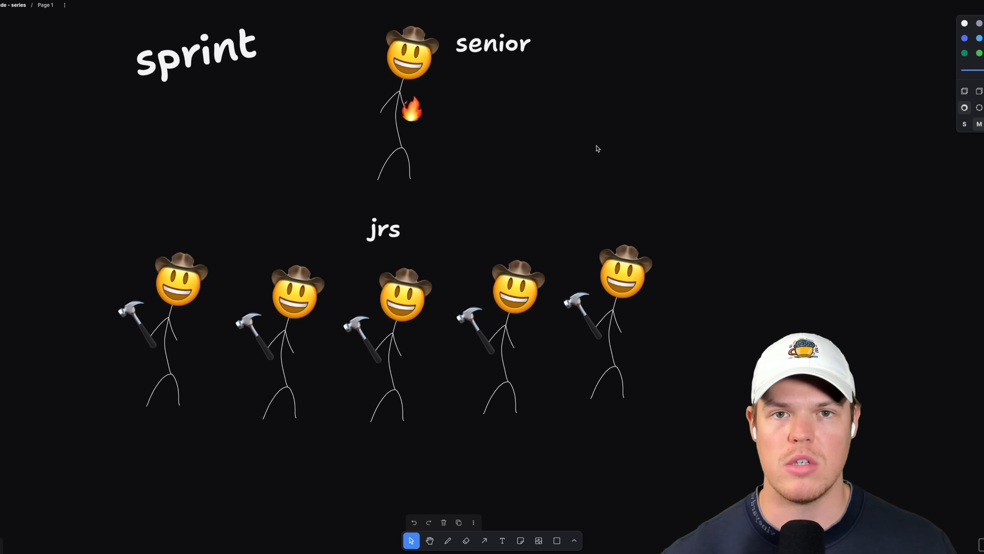
# Step: Sketch curved red arrows from the senior figure down to the juniors
pyautogui.scroll(-3)
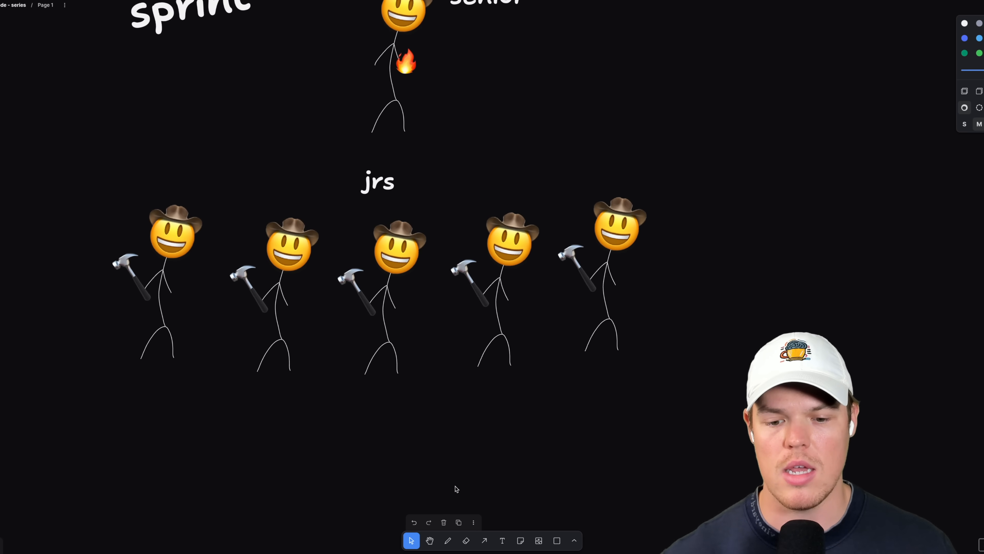
pyautogui.click(447, 540)
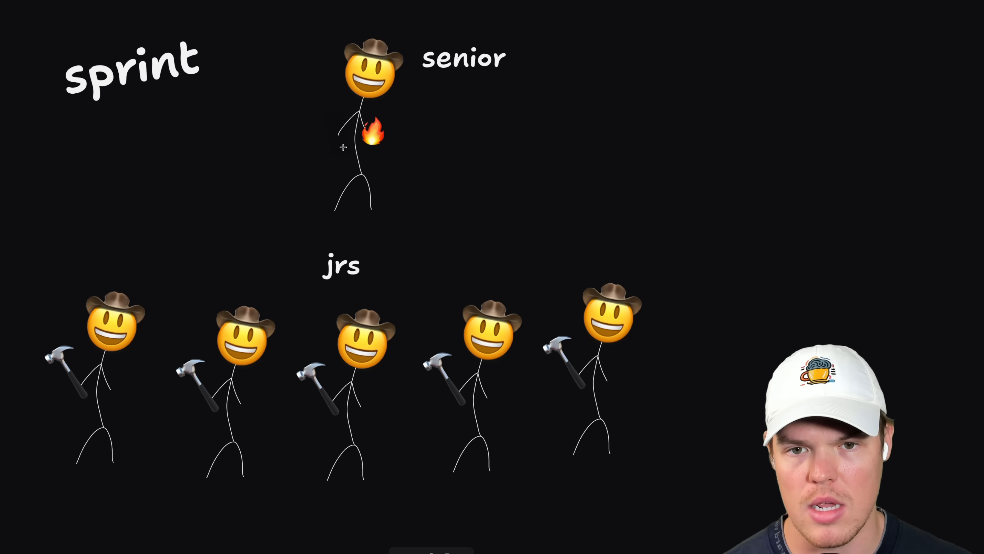
pyautogui.moveTo(342, 148); pyautogui.dragTo(160, 270)
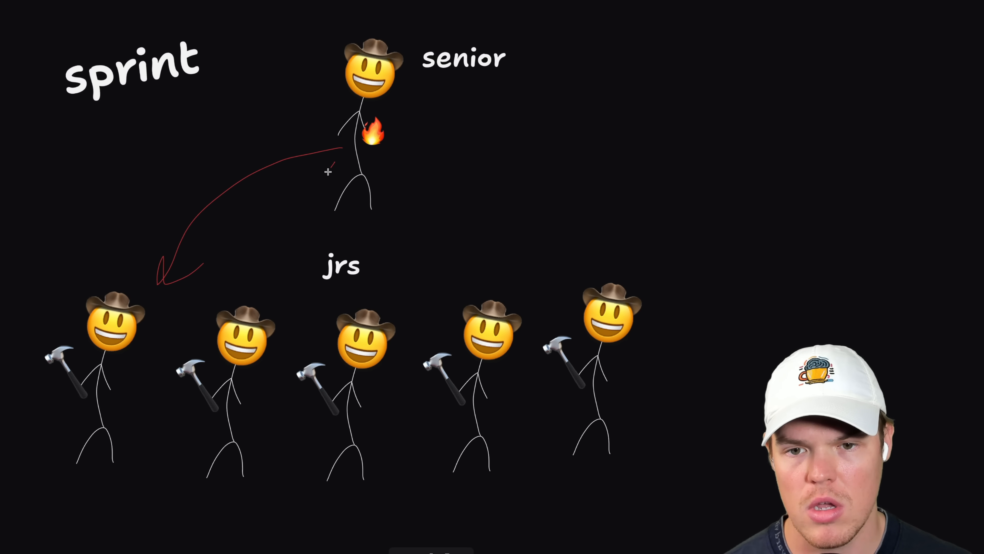
pyautogui.moveTo(339, 150); pyautogui.dragTo(394, 305)
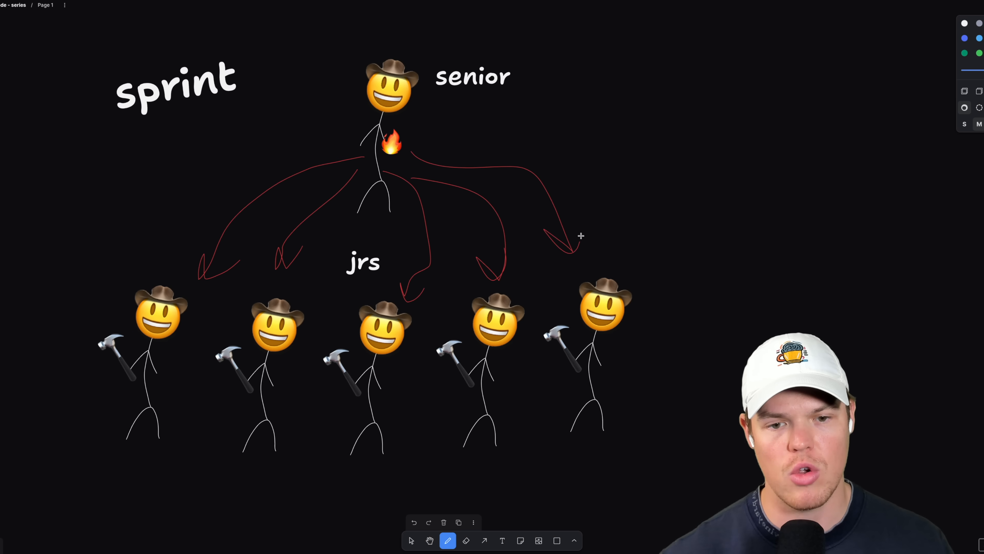
# Step: Draw blue lines beneath the first juniors linking them to the senior, then zoom out
pyautogui.scroll(-3)
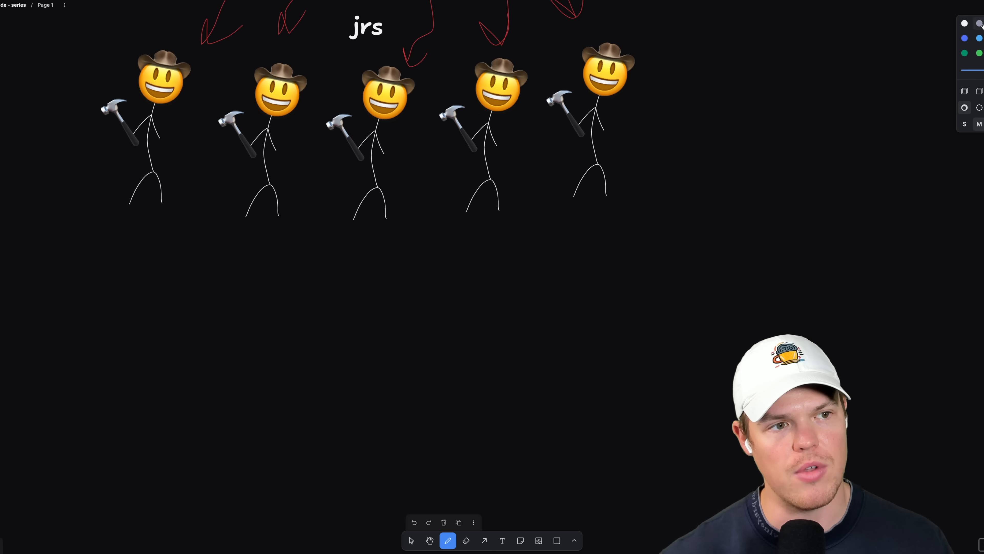
pyautogui.moveTo(78, 282); pyautogui.dragTo(159, 279)
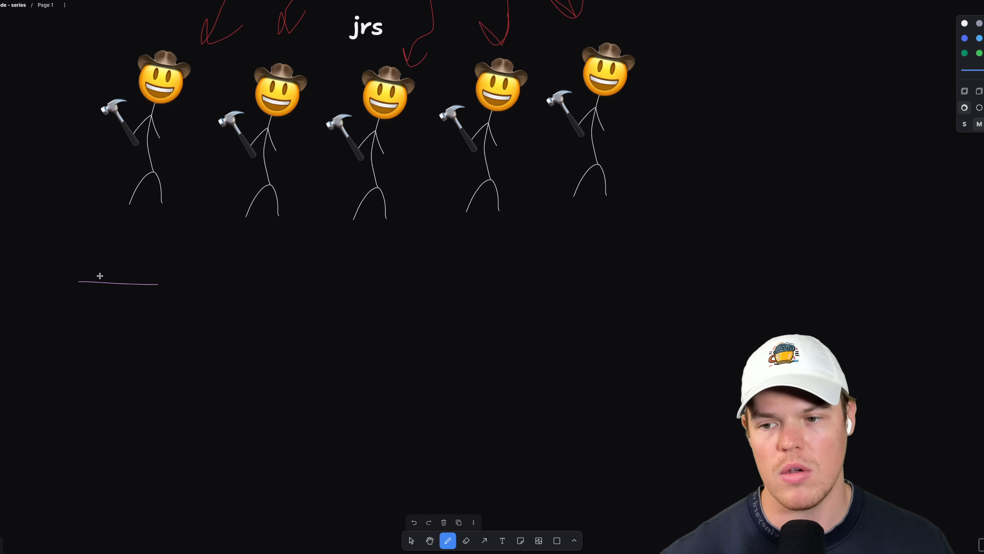
pyautogui.moveTo(107, 270); pyautogui.dragTo(125, 260)
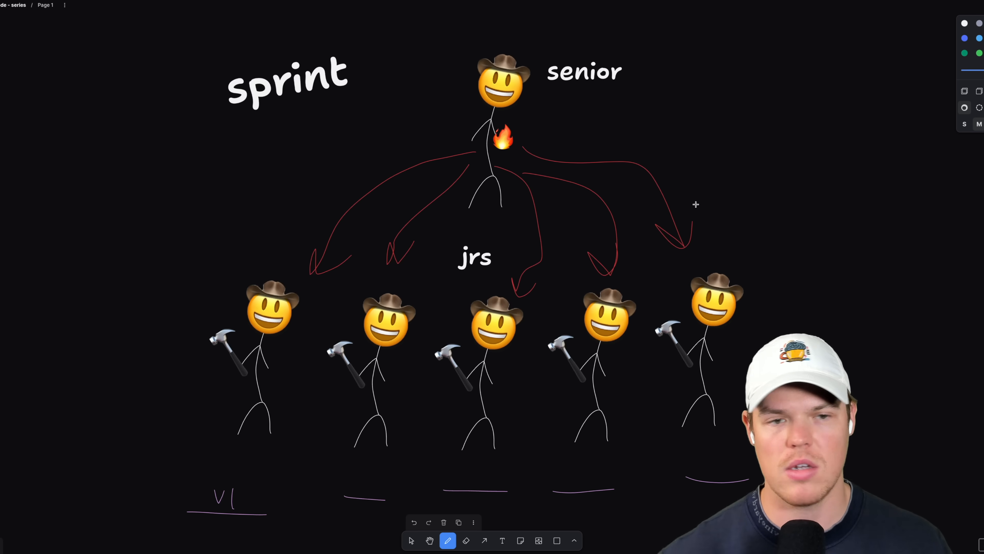
pyautogui.scroll(-3)
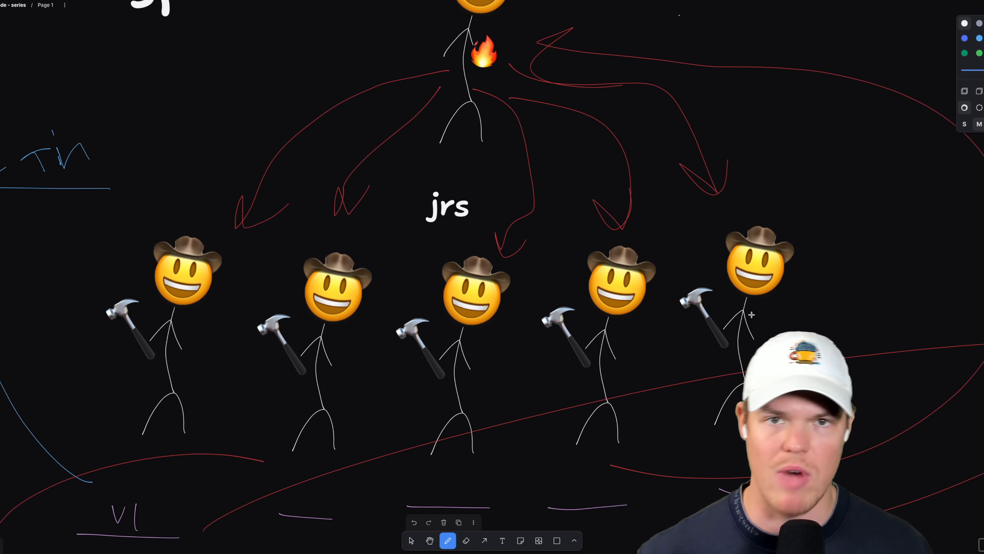
pyautogui.scroll(-3)
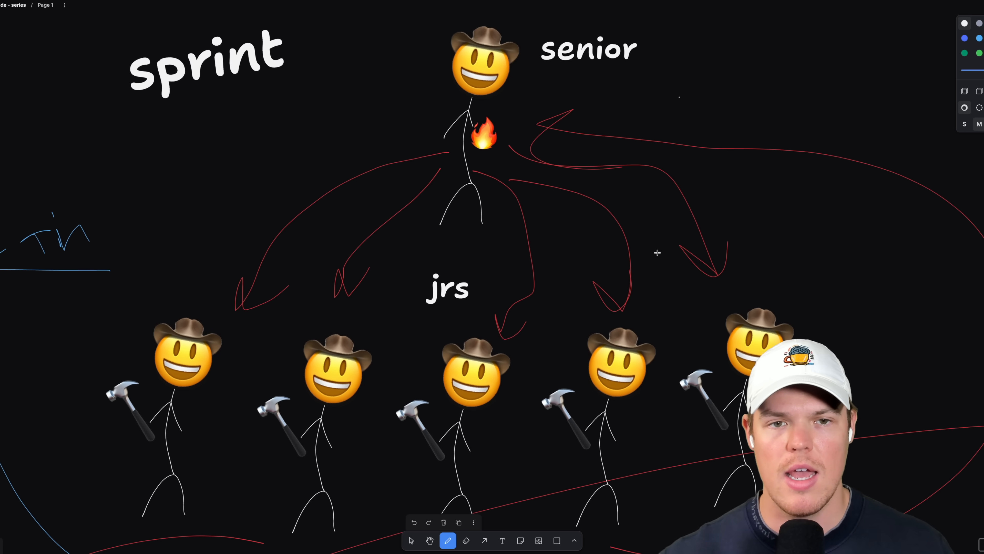
pyautogui.scroll(-3)
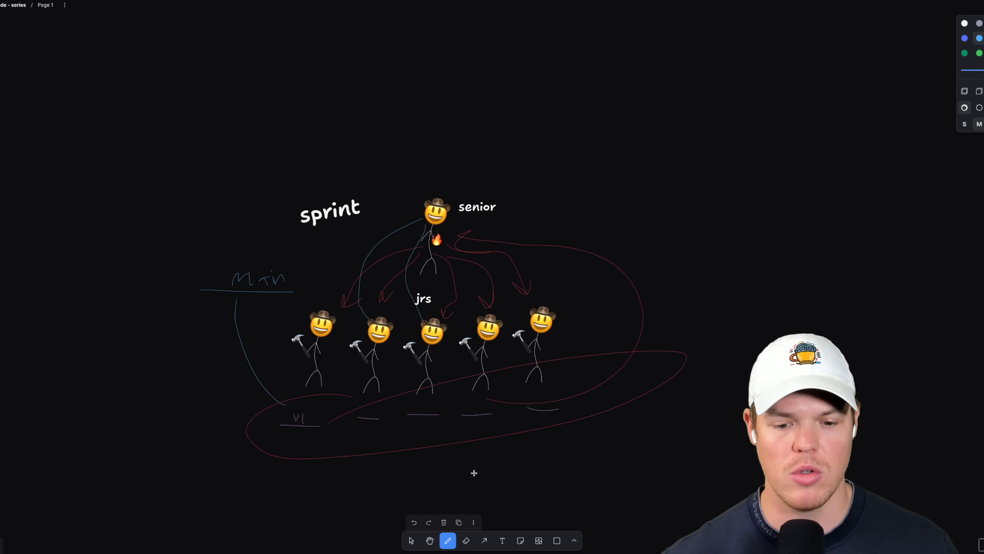
# Step: Select the senior's cowboy face to duplicate it into a column above
pyautogui.click(411, 540)
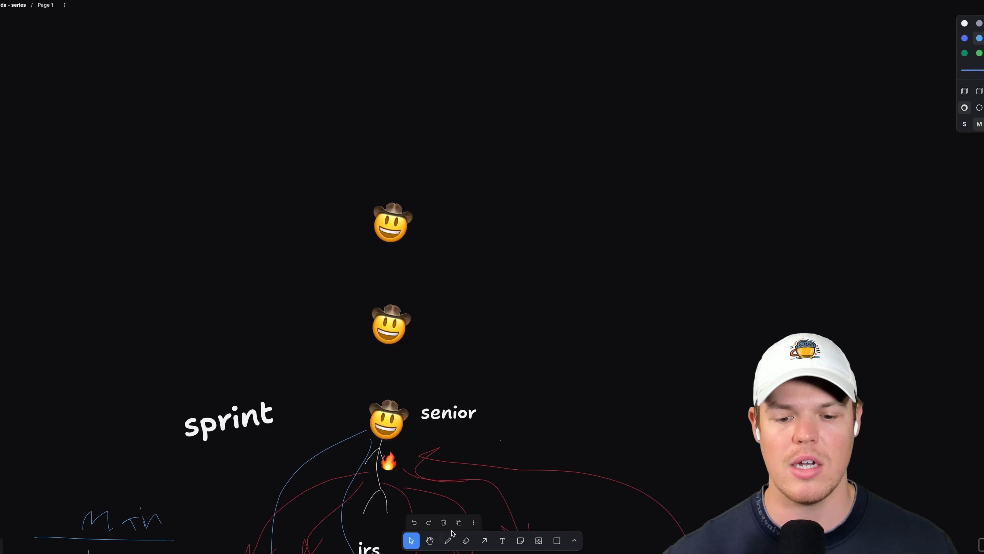
pyautogui.scroll(-3)
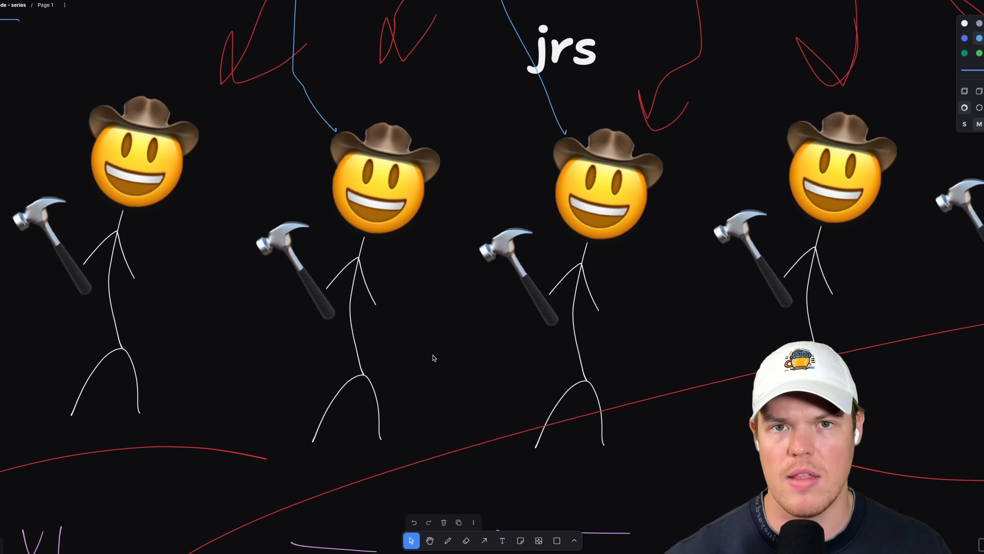
pyautogui.moveTo(419, 336)
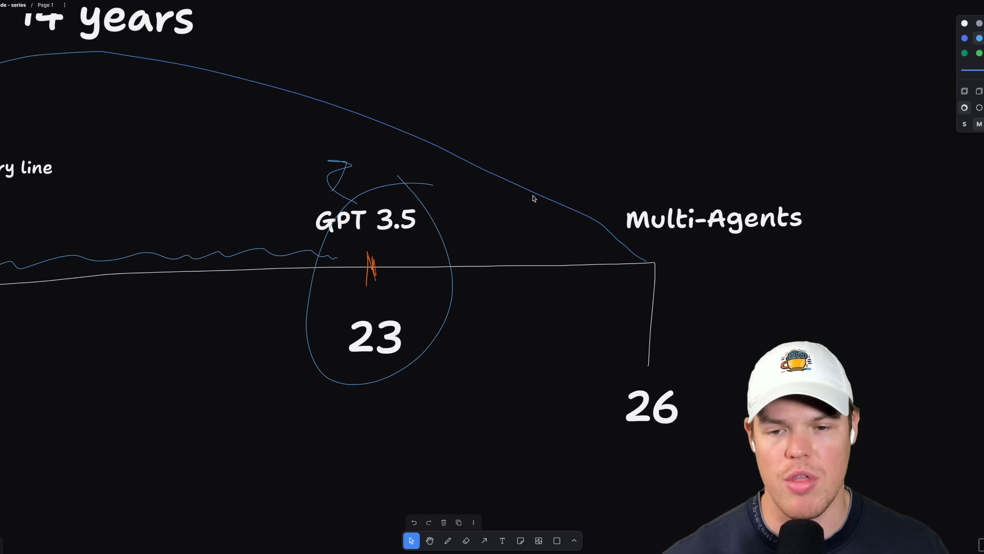
pyautogui.moveTo(554, 202)
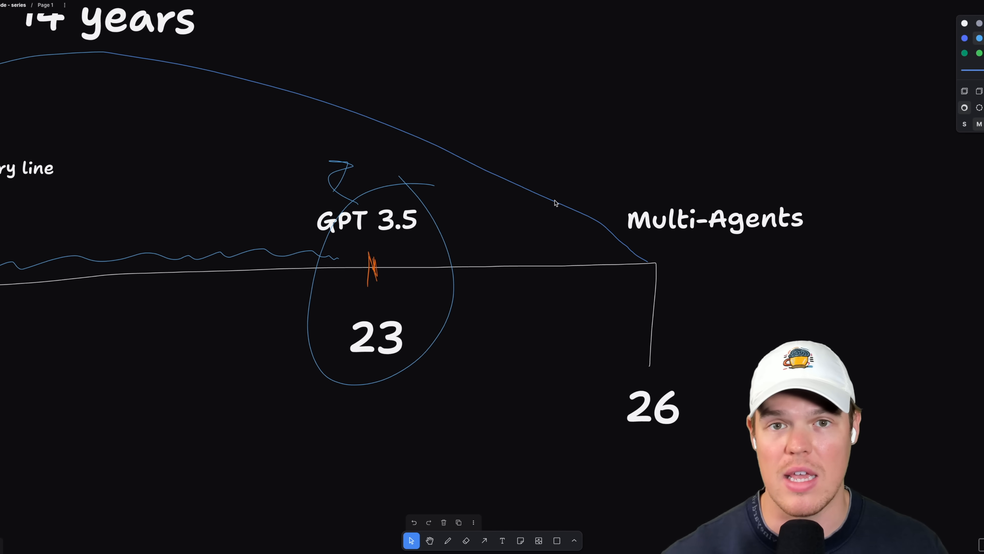
pyautogui.moveTo(553, 317)
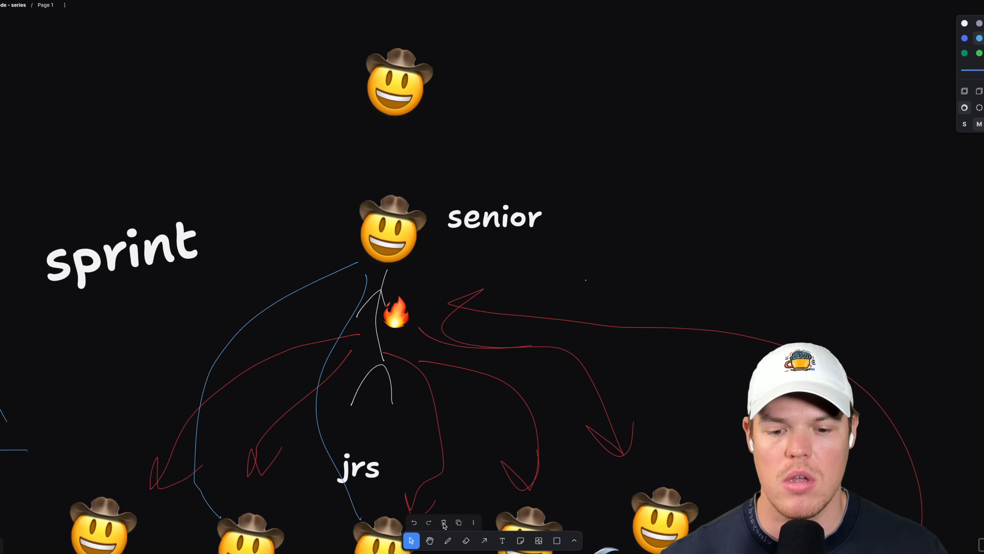
# Step: Copy the sprint label, retype it as 'app' and place it on empty canvas
pyautogui.click(123, 252)
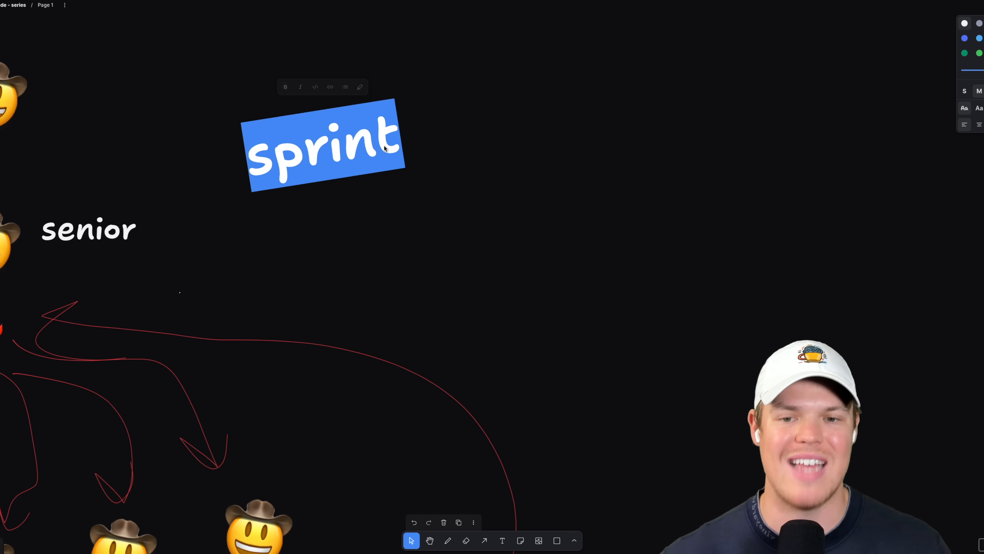
pyautogui.write('app')
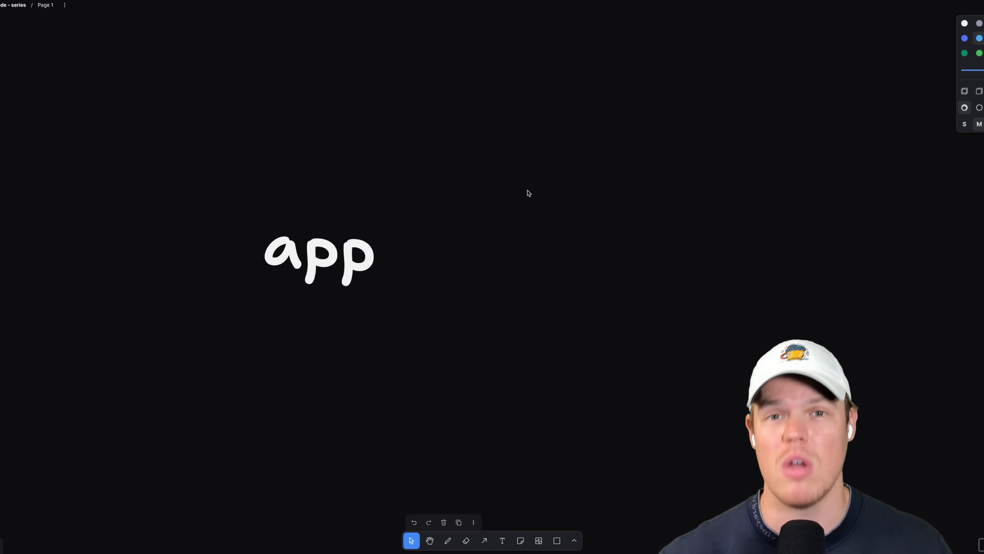
pyautogui.moveTo(319, 257); pyautogui.dragTo(382, 230)
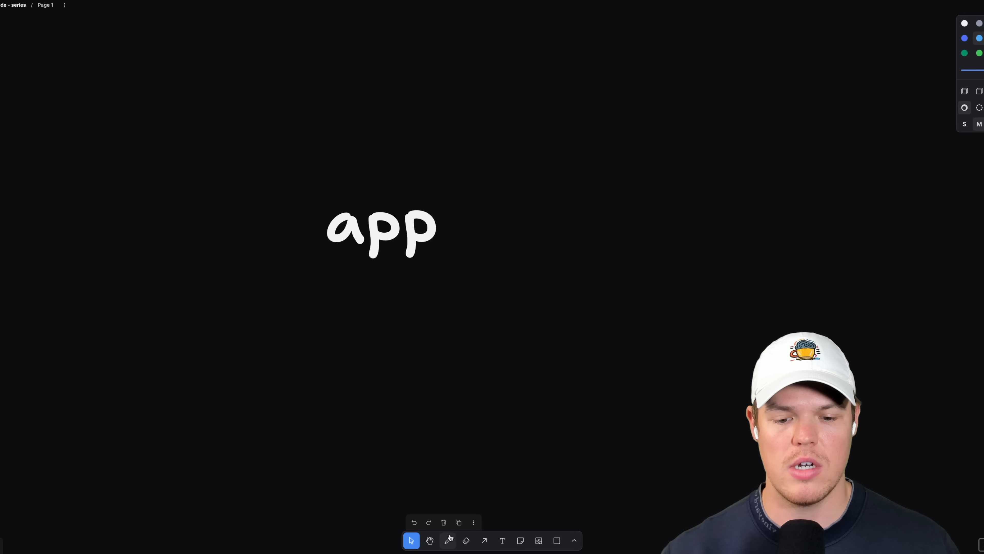
pyautogui.click(447, 540)
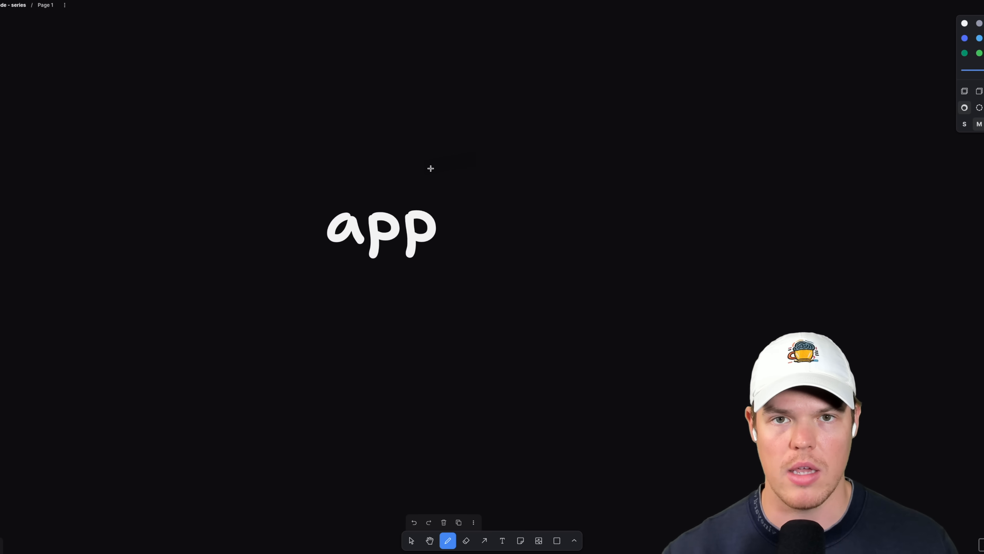
pyautogui.moveTo(439, 216)
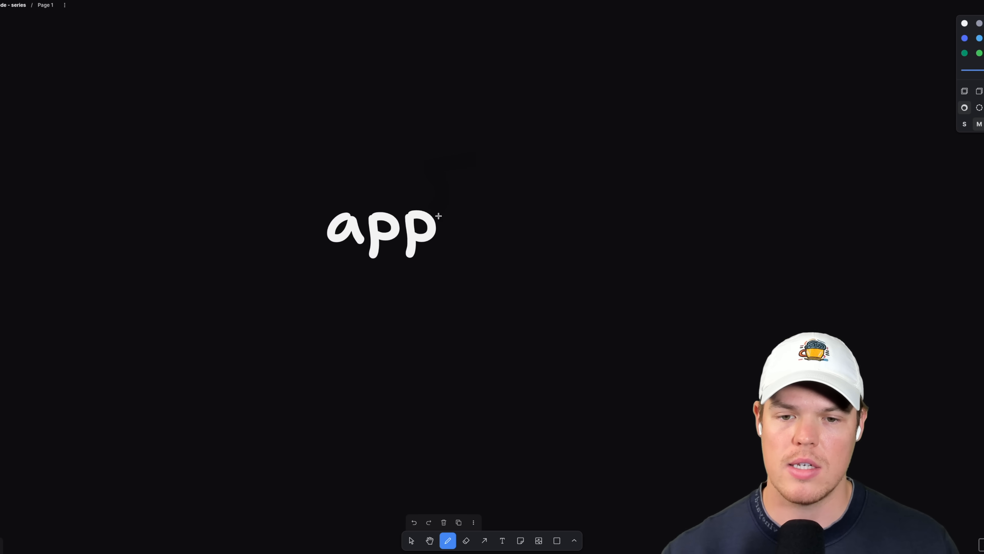
# Step: Pen-draw a rightward arrow from 'app' and scrawl 'built' at its end
pyautogui.moveTo(458, 221); pyautogui.dragTo(515, 213)
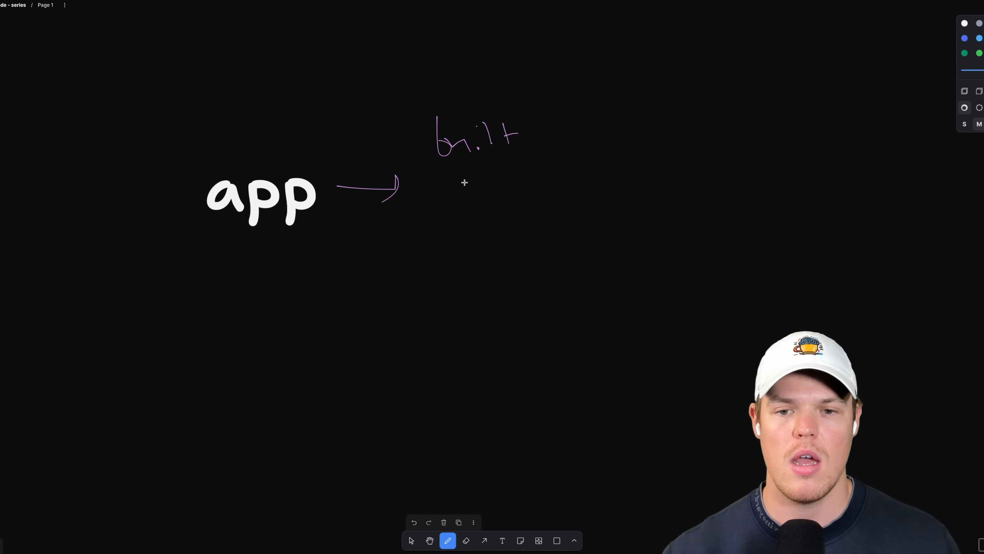
pyautogui.moveTo(396, 182); pyautogui.dragTo(399, 195)
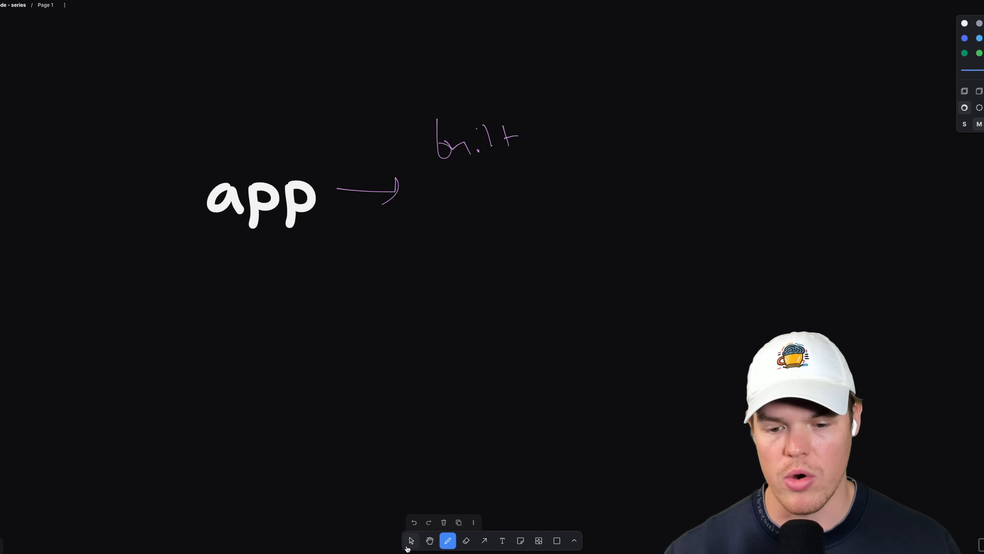
pyautogui.click(411, 540)
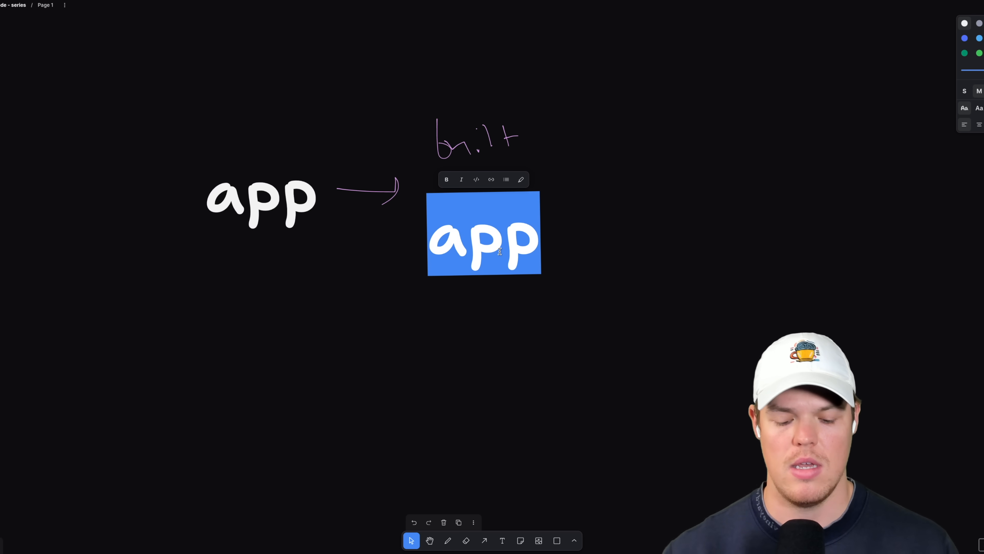
# Step: Retype the second label as 'labor' and scroll back to the sprint diagram
pyautogui.write('labor')
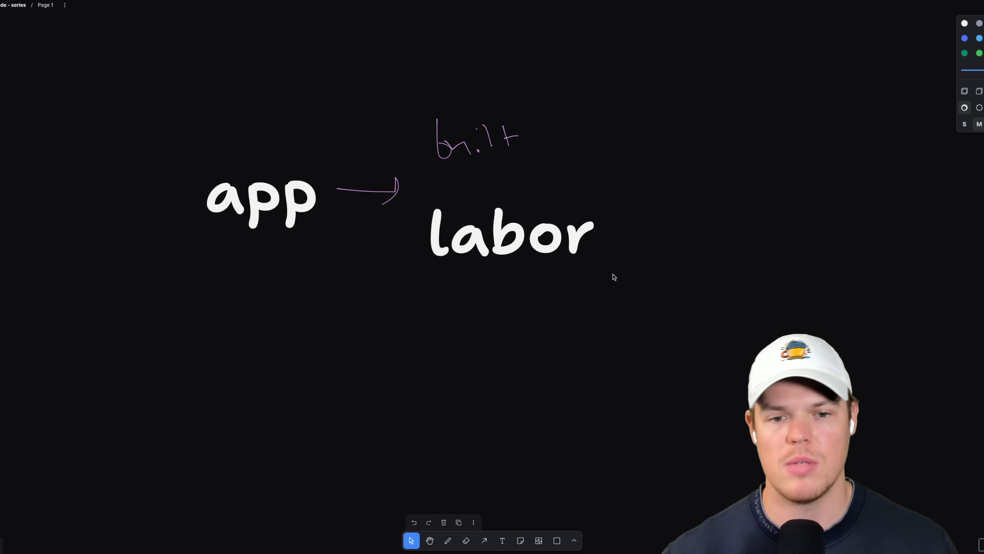
pyautogui.click(509, 238)
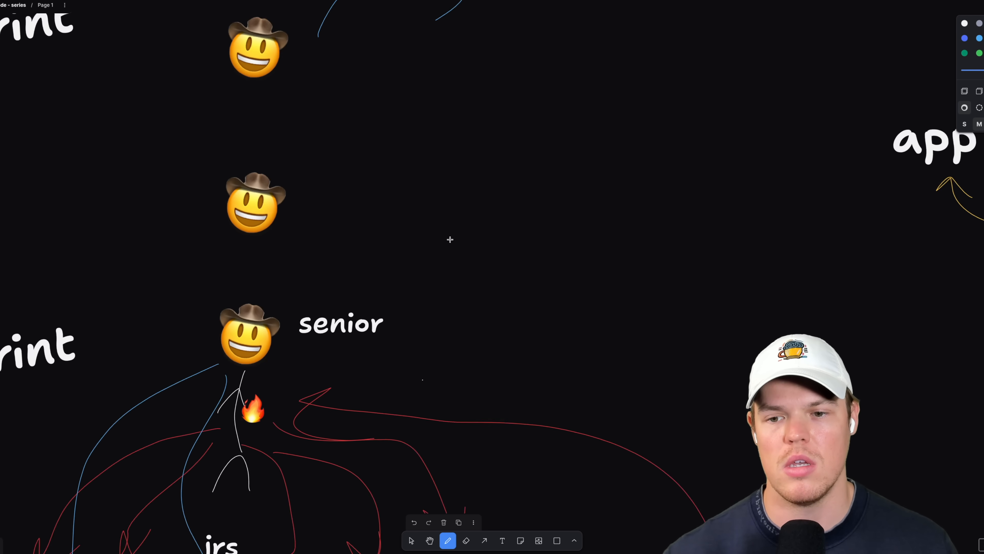
pyautogui.scroll(-3)
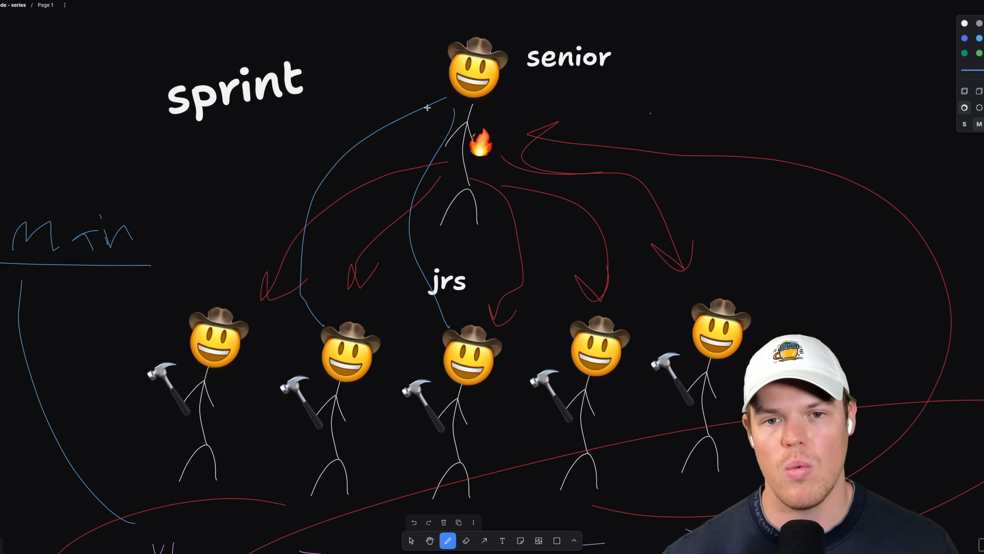